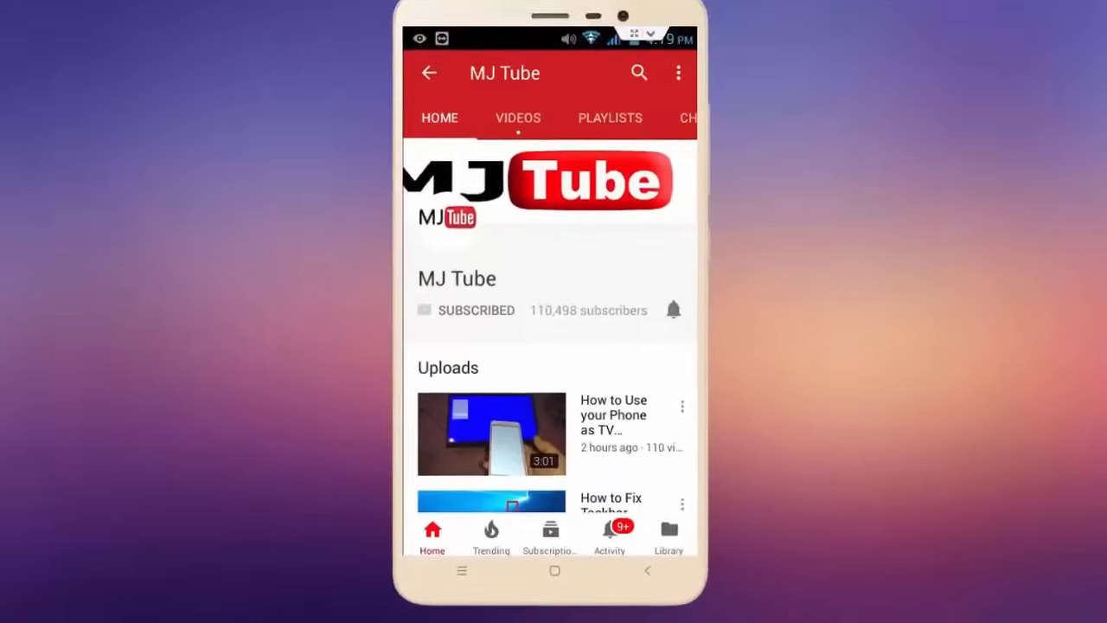
Launch the Registry Editor by running regedit from the Run box.
left_click(673, 310)
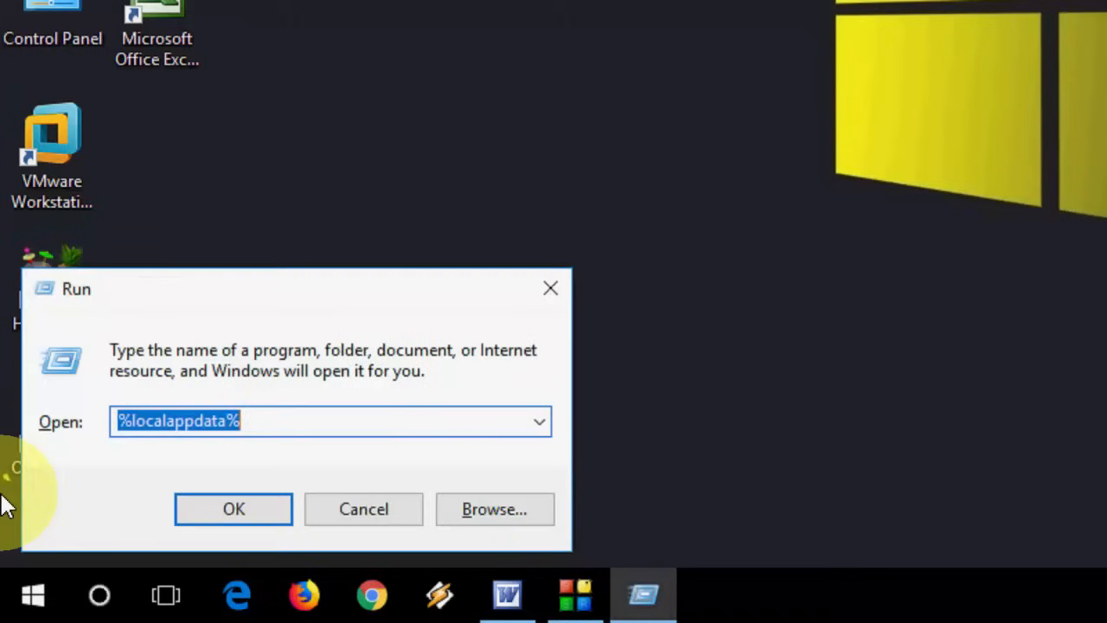
type("regedit")
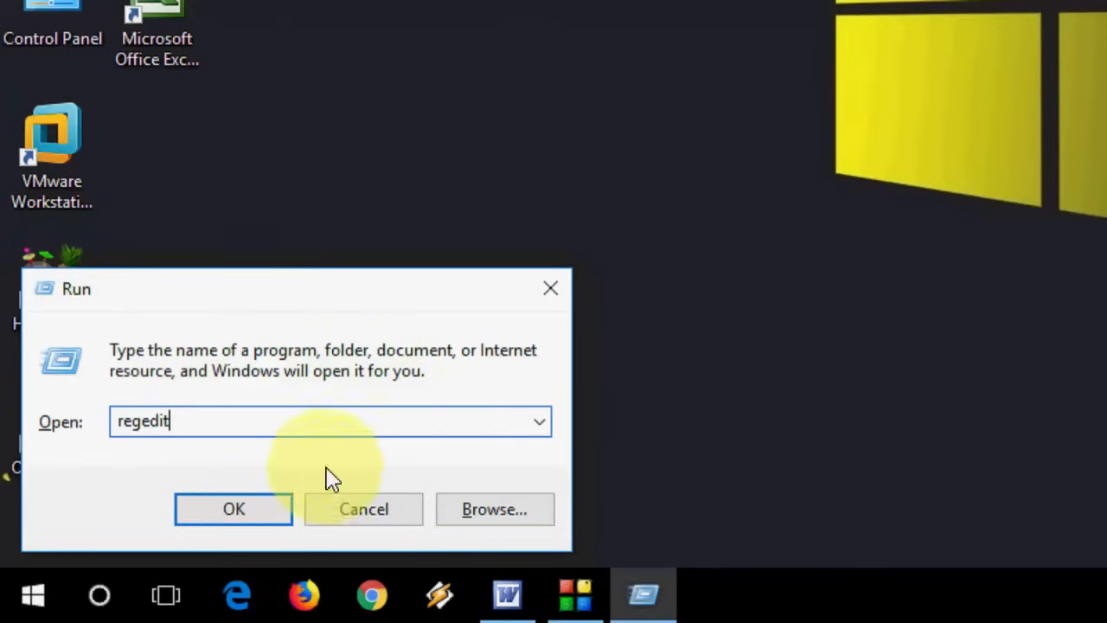
left_click(233, 509)
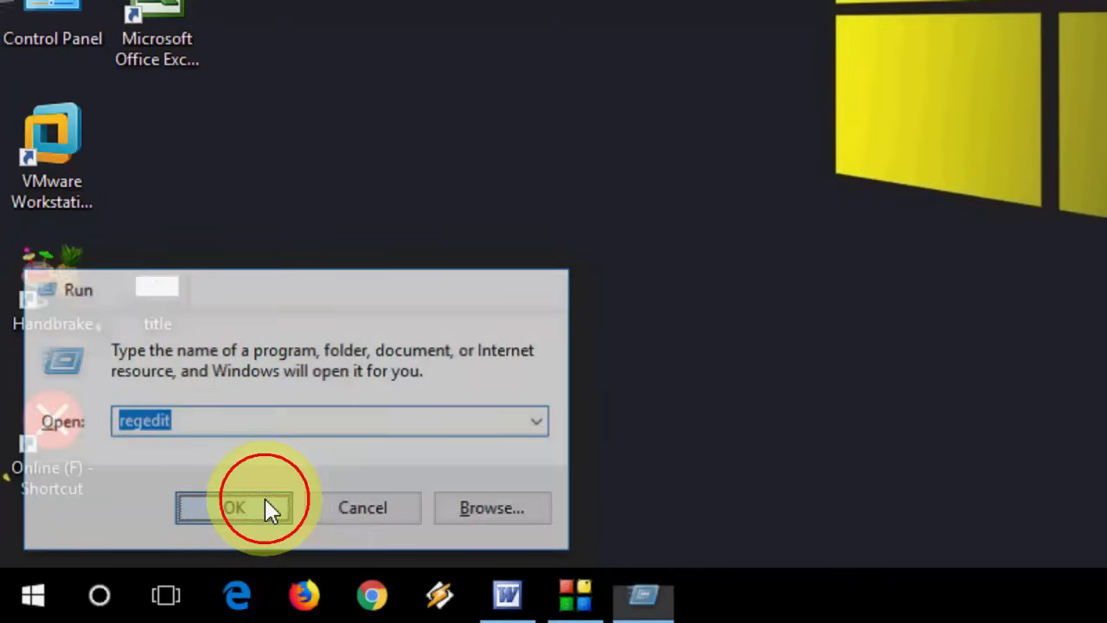
Delete the HKEY_CURRENT_USER\Software\Google key and confirm removing it with its subkeys.
left_click(254, 509)
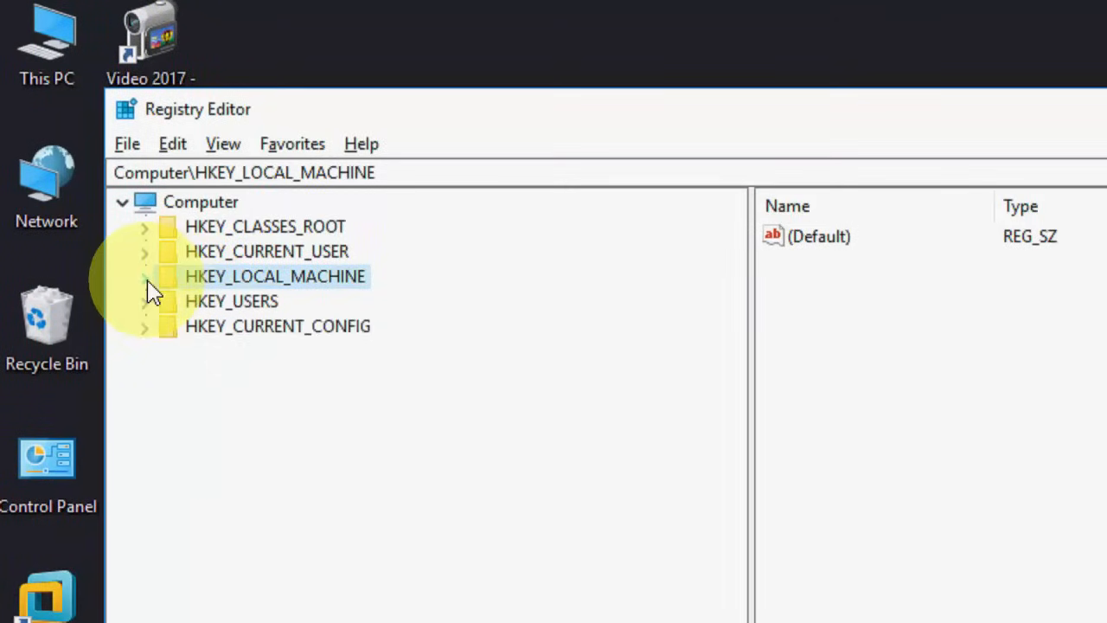
mouse_move(170, 284)
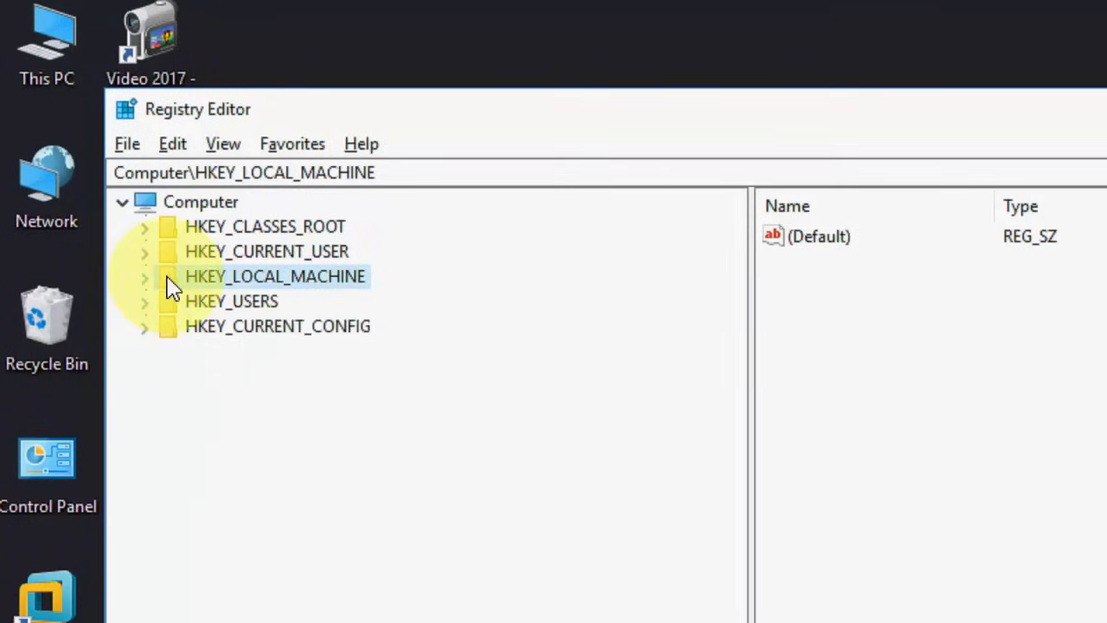
mouse_move(153, 273)
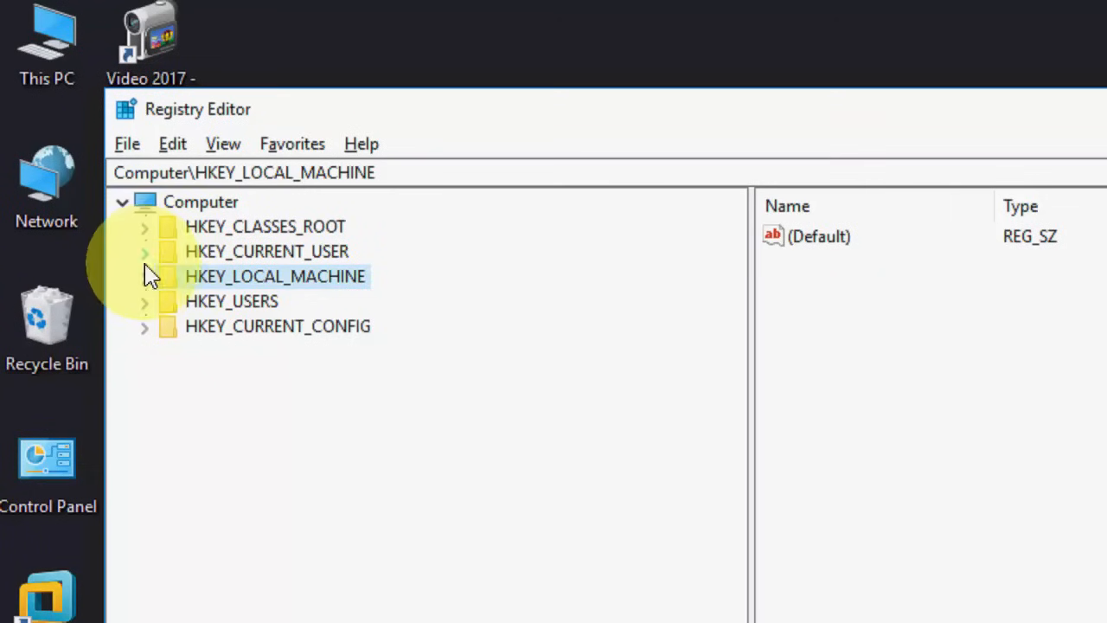
left_click(145, 251)
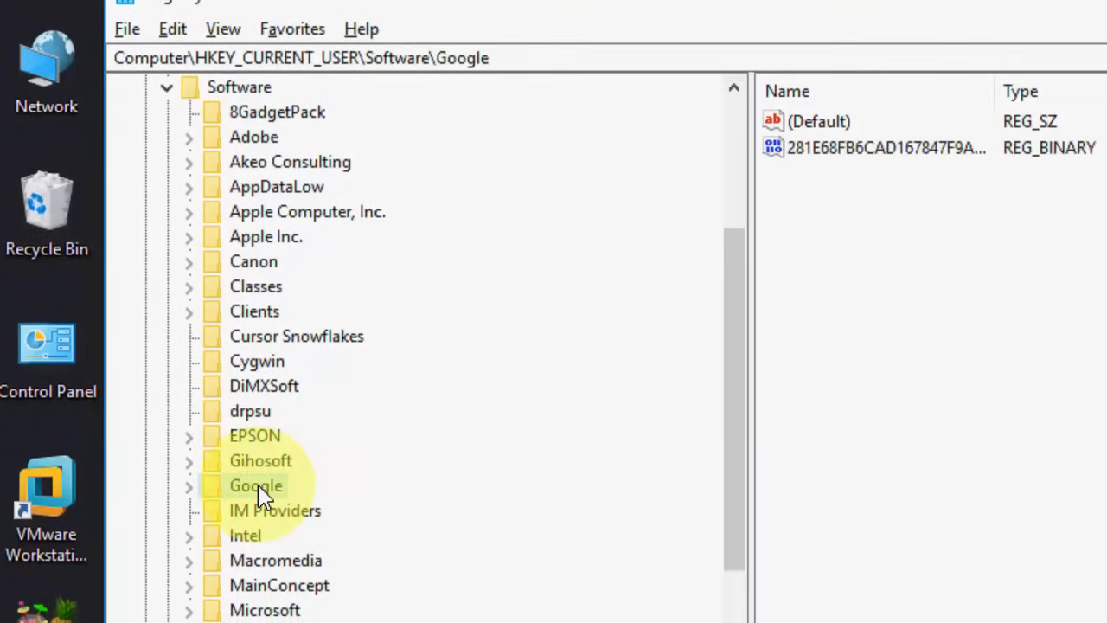
right_click(256, 485)
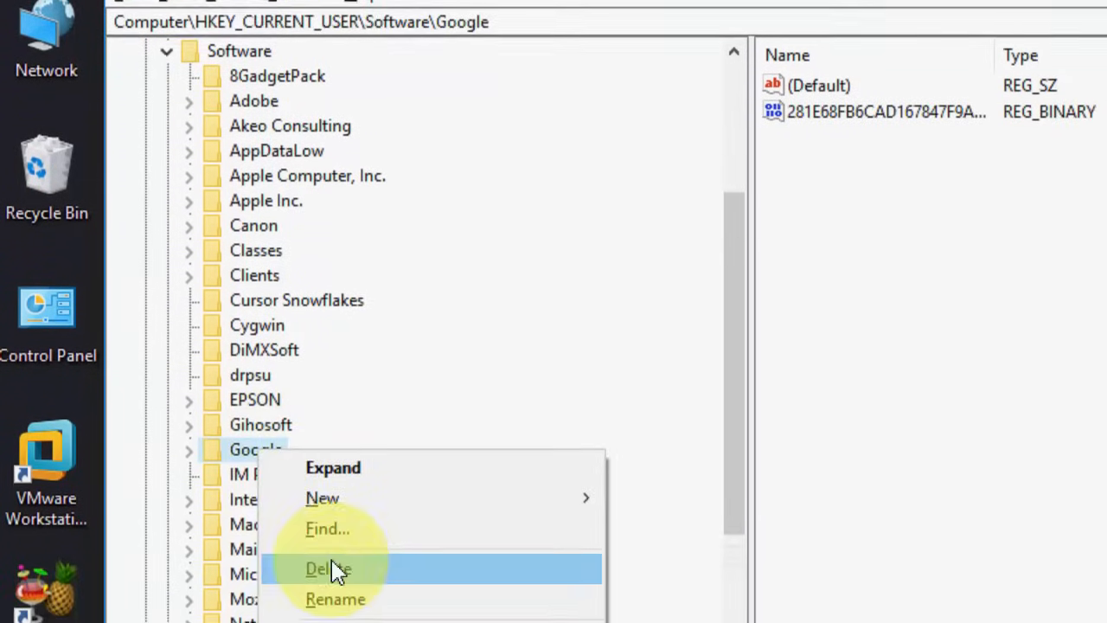
left_click(328, 567)
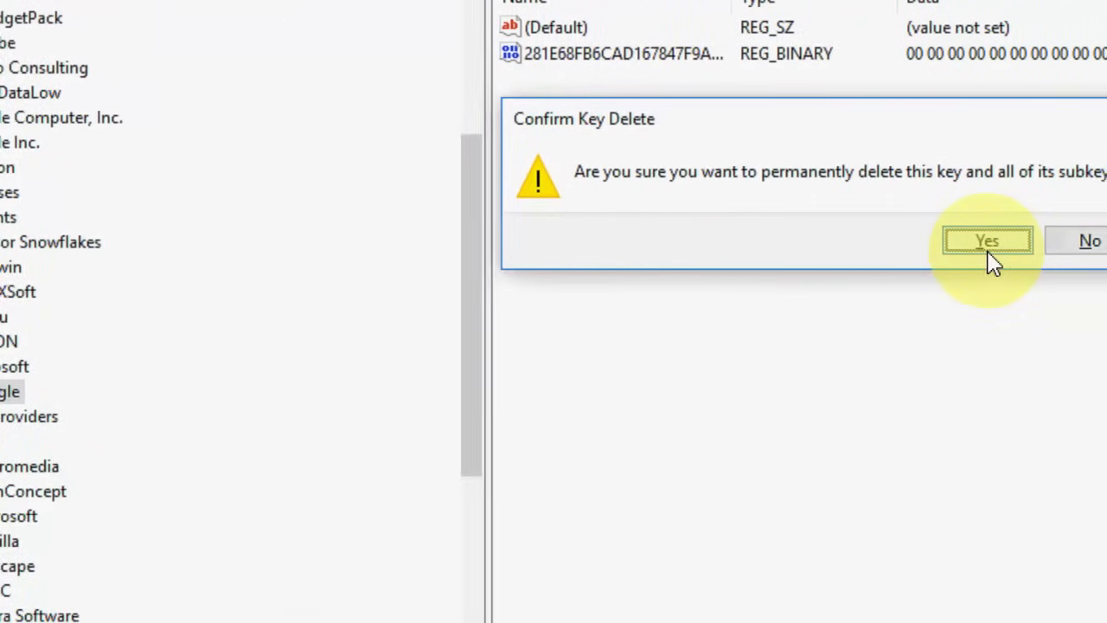
left_click(986, 240)
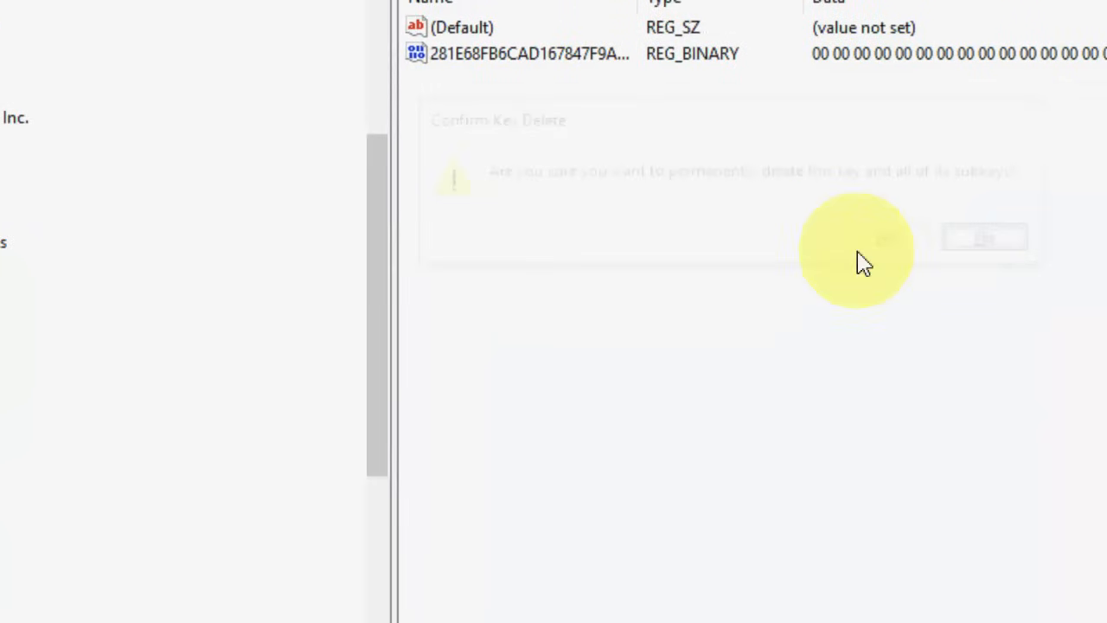
Collapse HKEY_CURRENT_USER, then delete the HKEY_LOCAL_MACHINE\SOFTWARE\Google key.
left_click(984, 238)
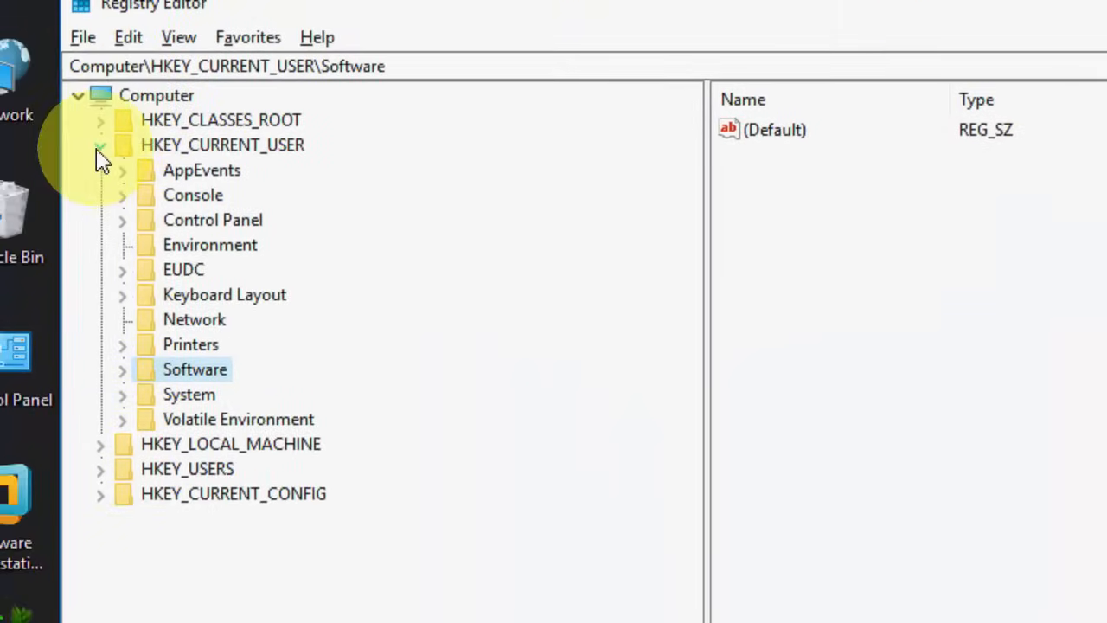
left_click(100, 145)
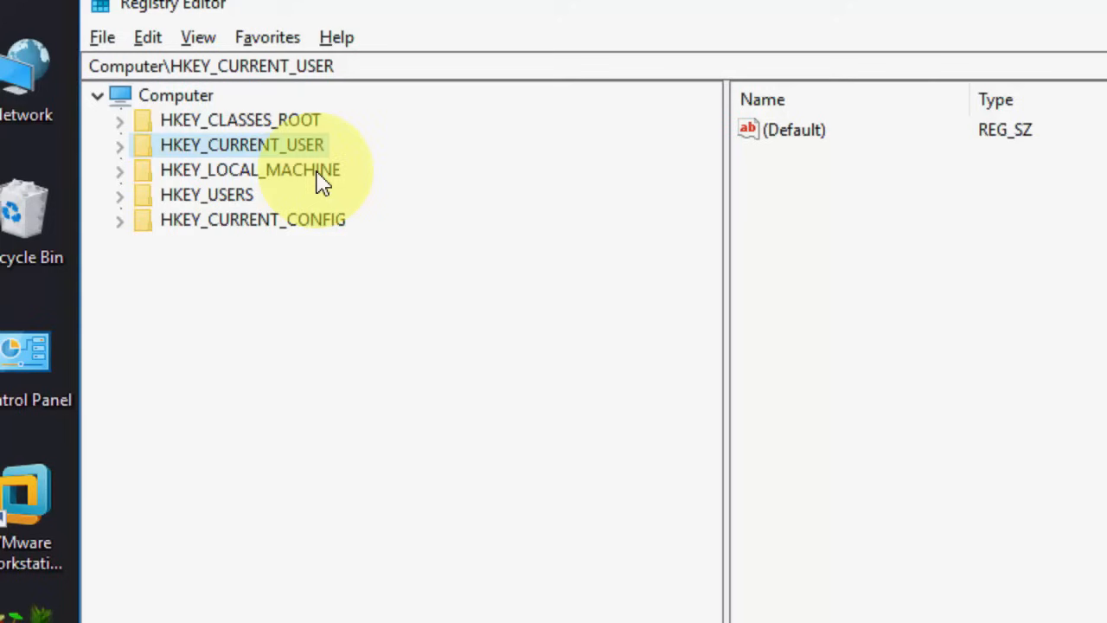
left_click(250, 170)
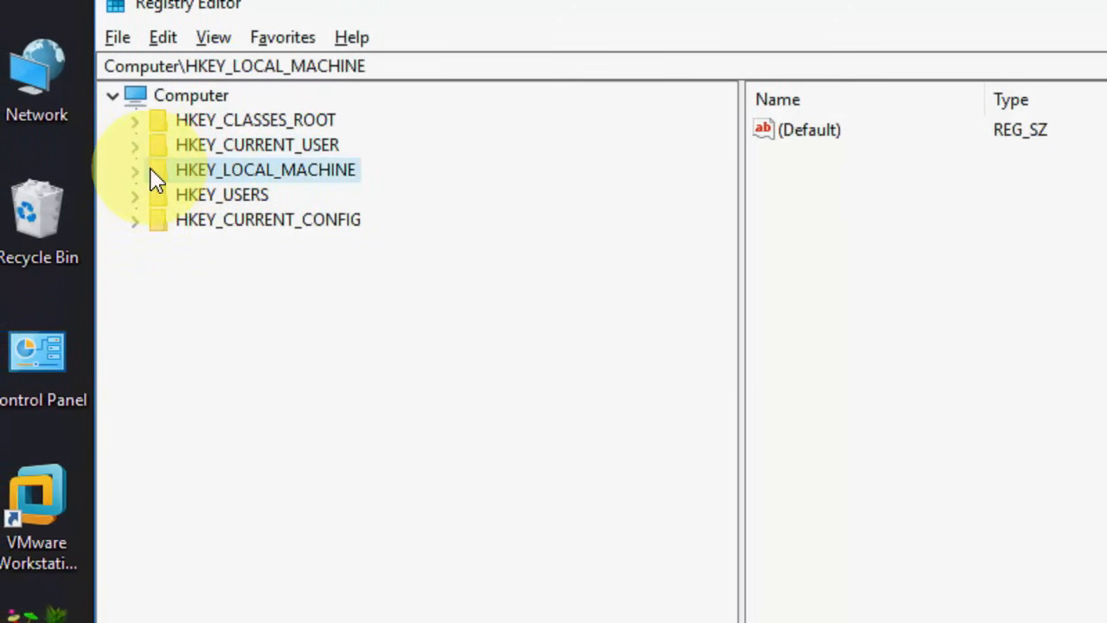
left_click(138, 169)
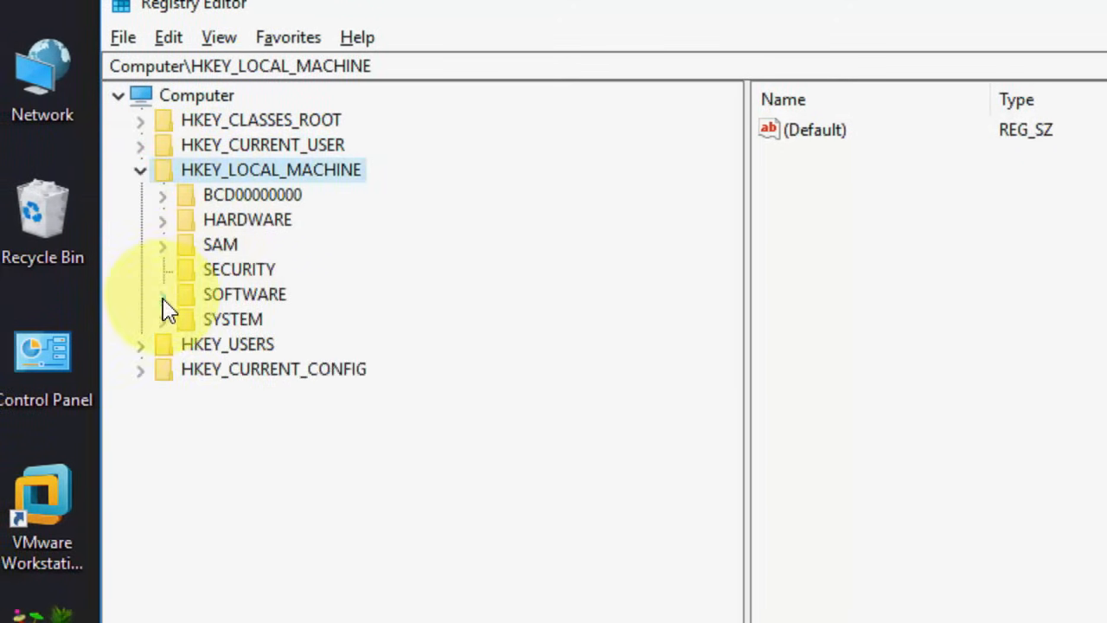
left_click(163, 294)
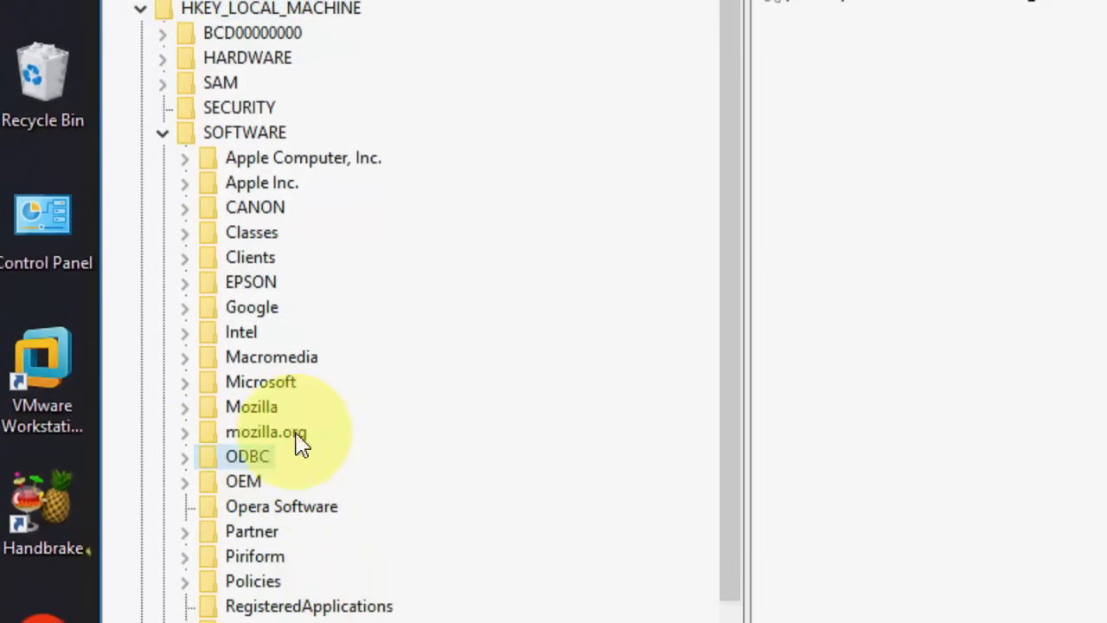
right_click(252, 308)
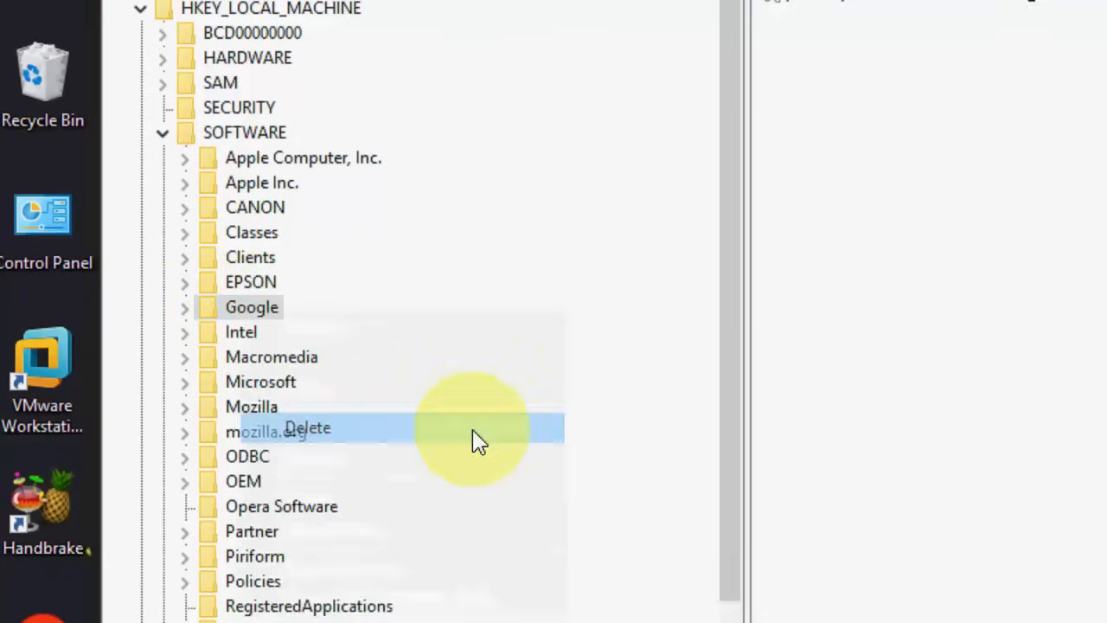
left_click(306, 429)
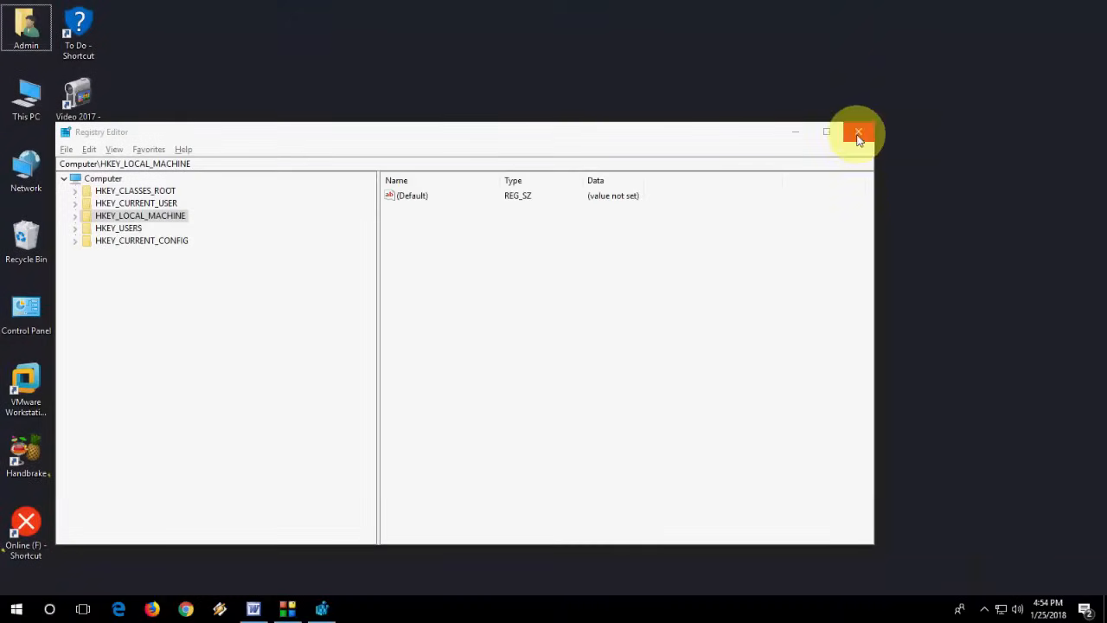
Close Registry Editor and open the %localappdata% folder from the Run box.
left_click(858, 132)
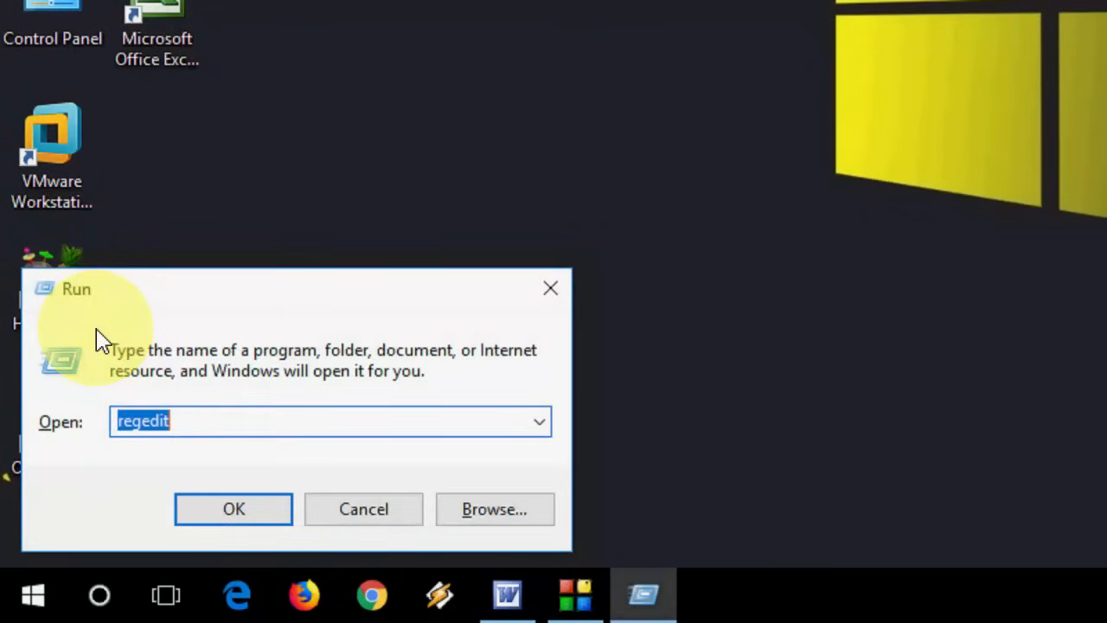
type("%")
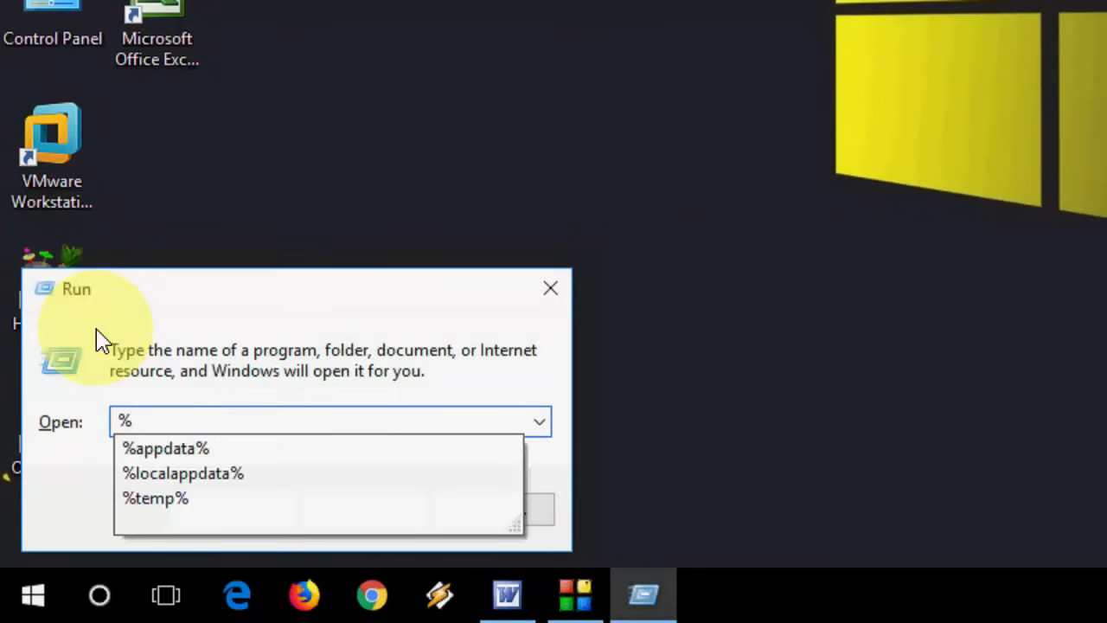
type("localappdata%")
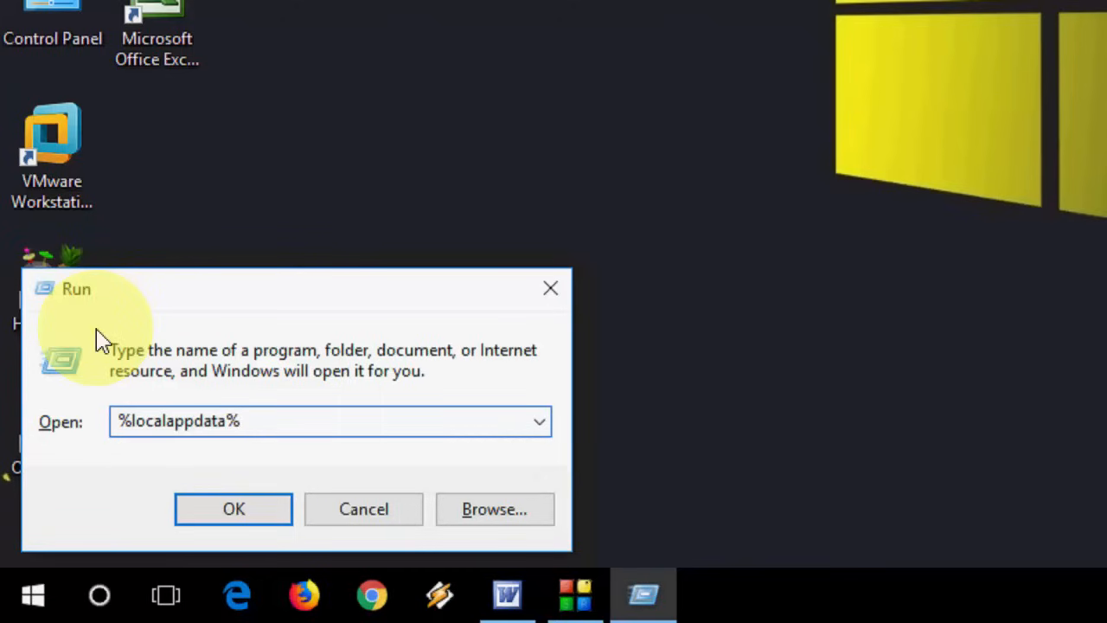
left_click(234, 509)
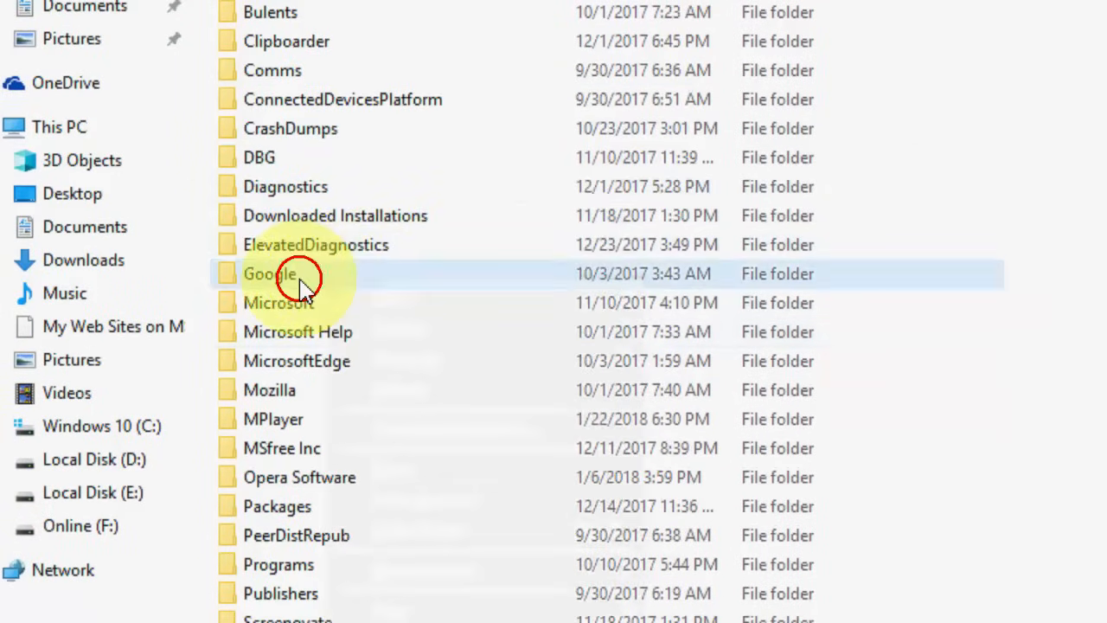
Bring up the context menu for the Google folder in Local AppData.
right_click(270, 273)
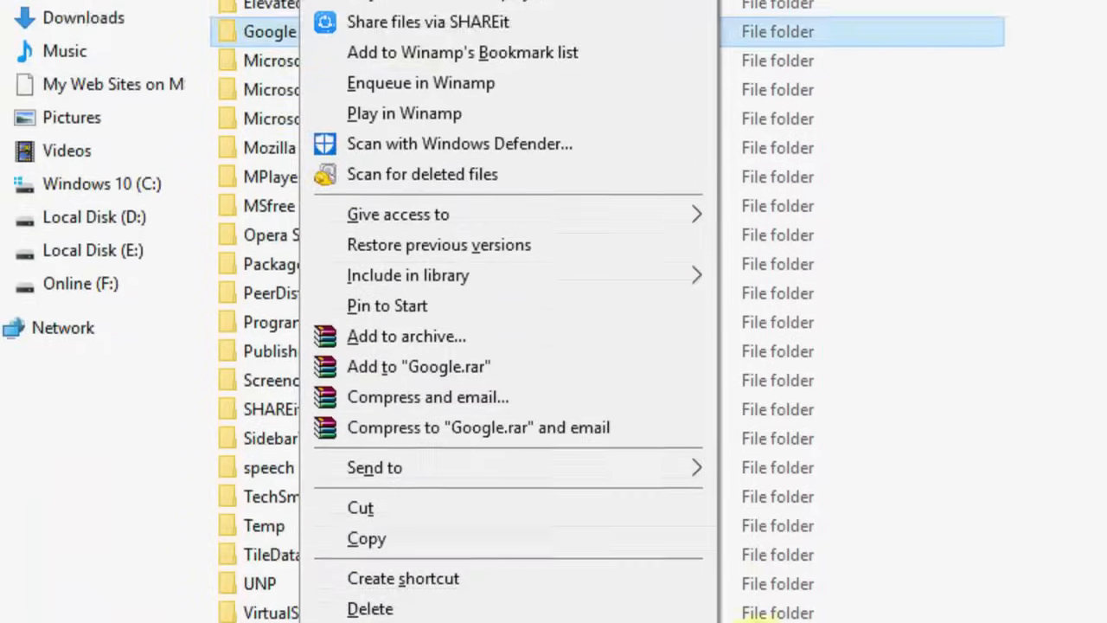